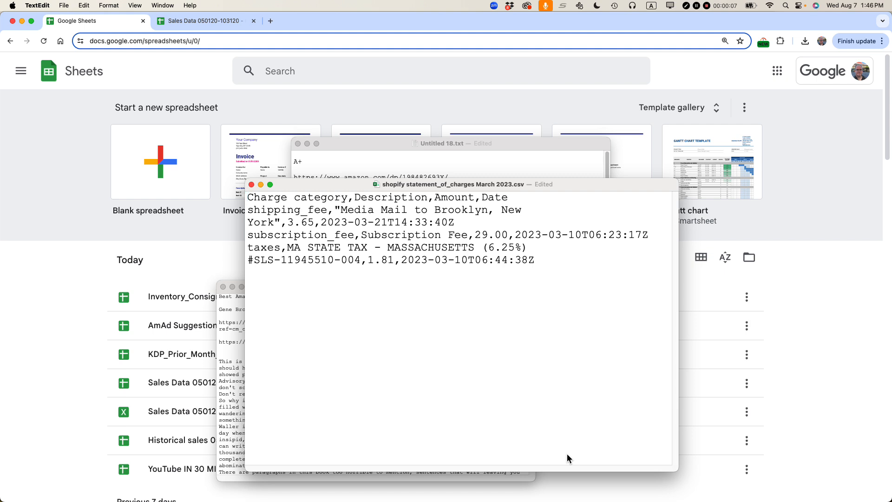
mouse_move(572, 418)
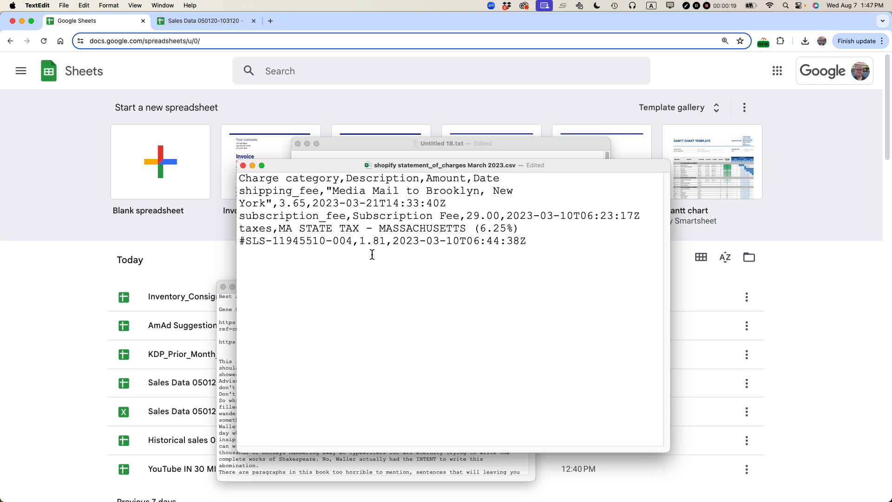
mouse_move(762, 225)
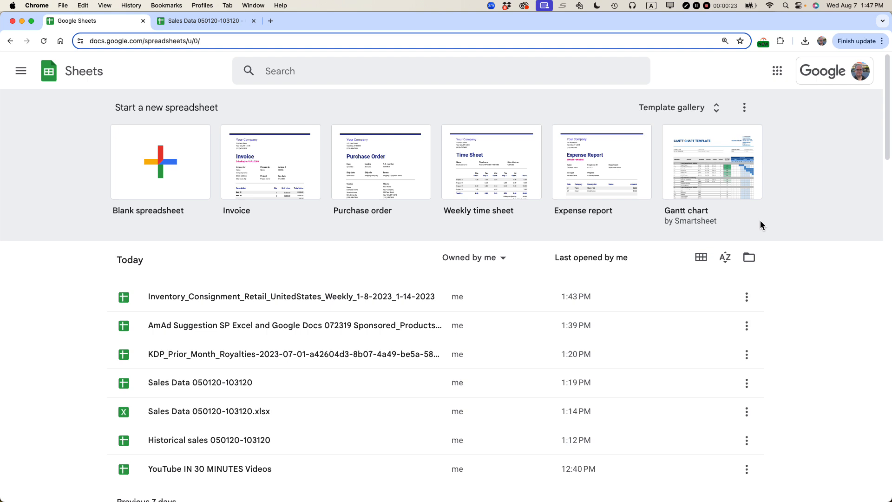
mouse_move(636, 240)
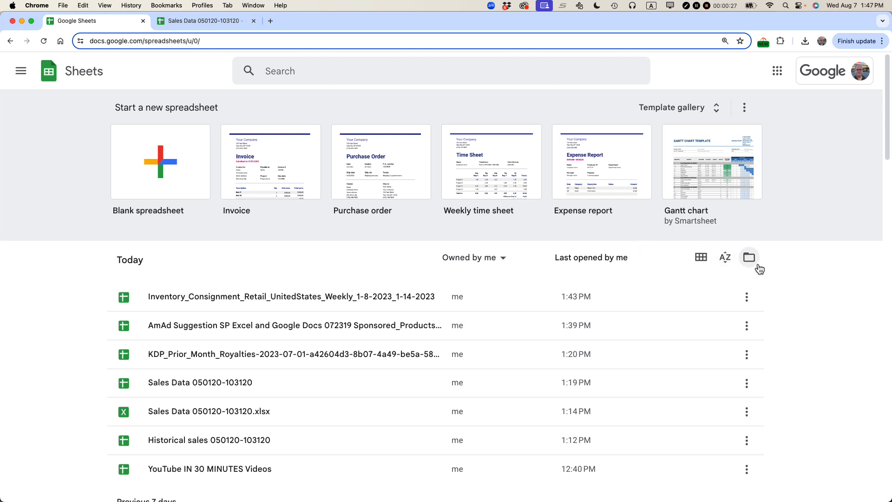
mouse_move(749, 257)
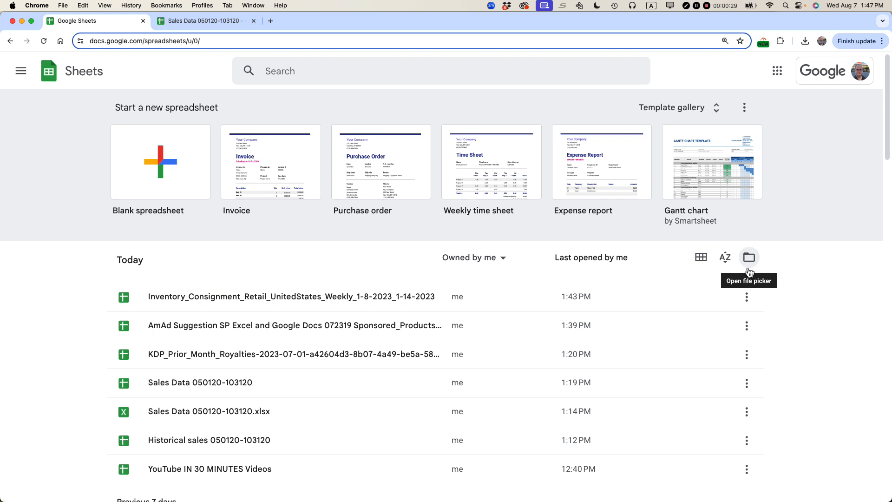
mouse_move(747, 260)
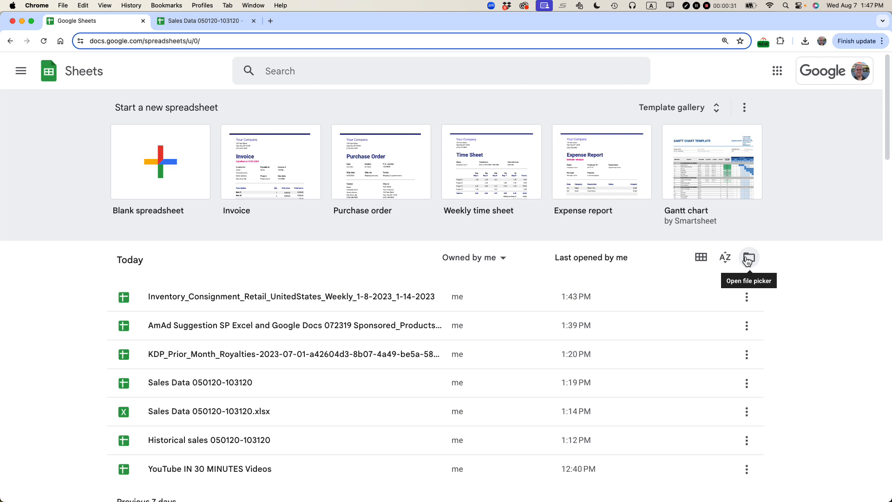
Start opening a file and switch the picker to uploading from the computer.
left_click(777, 71)
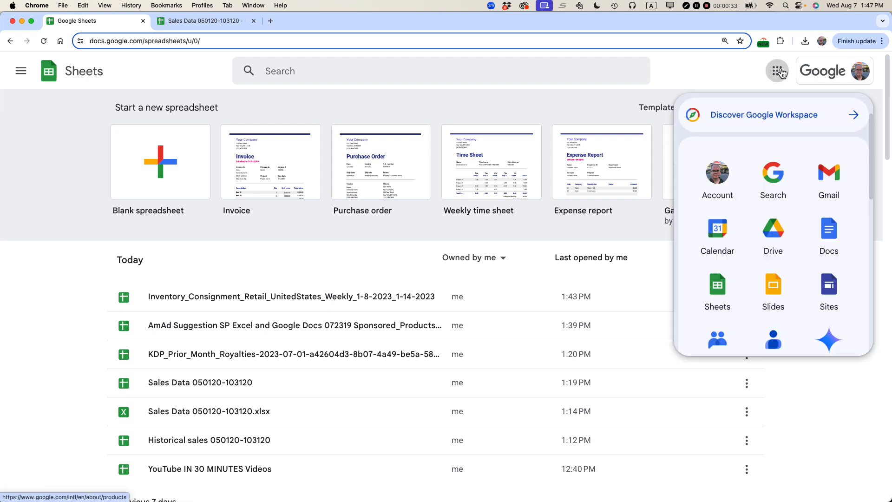
left_click(689, 88)
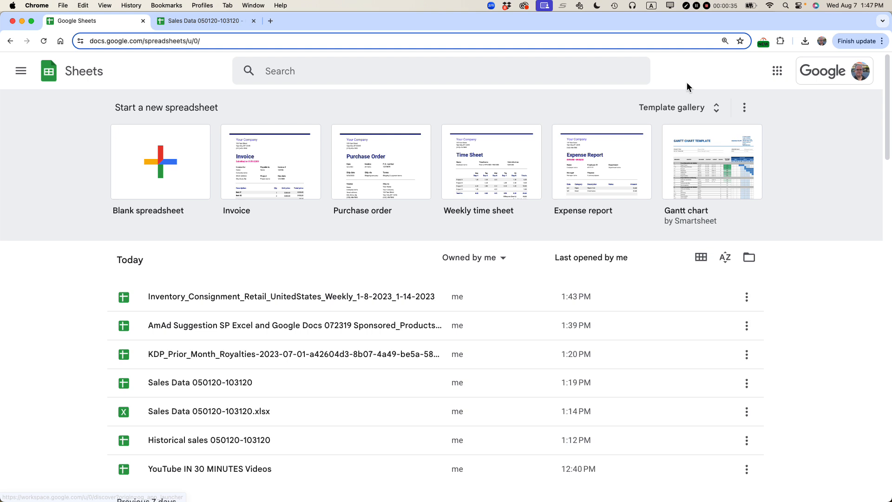
mouse_move(748, 257)
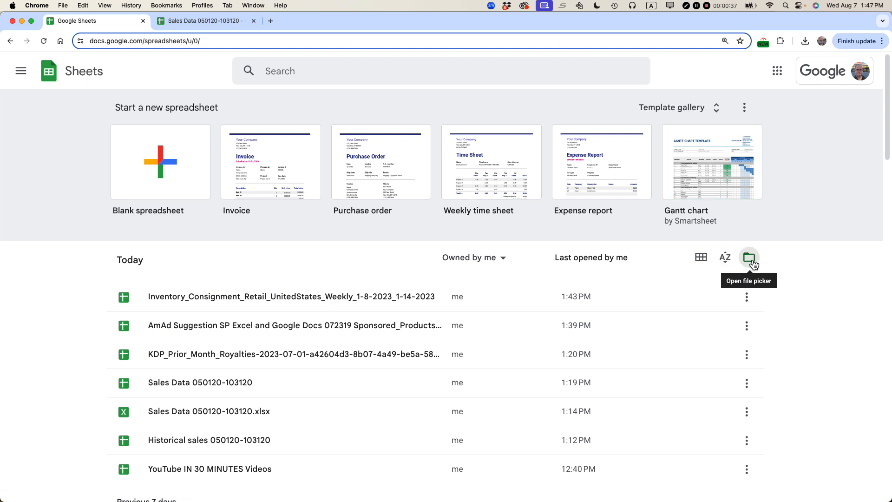
left_click(749, 257)
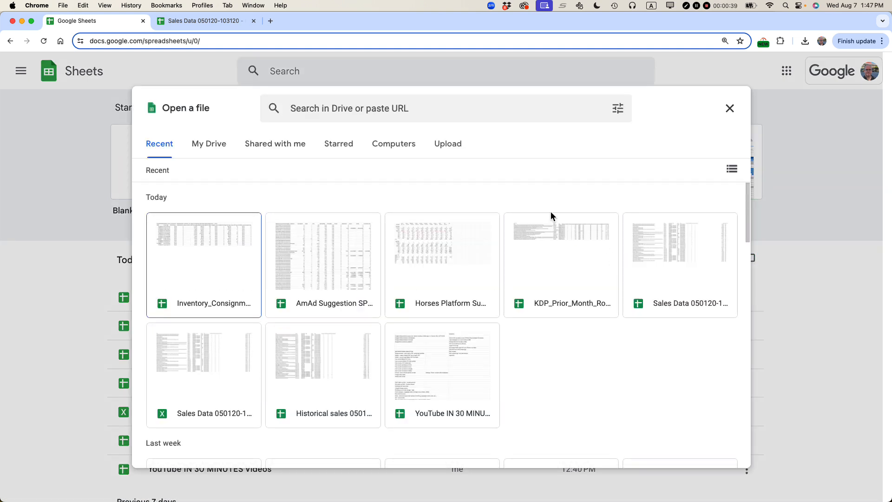
left_click(446, 143)
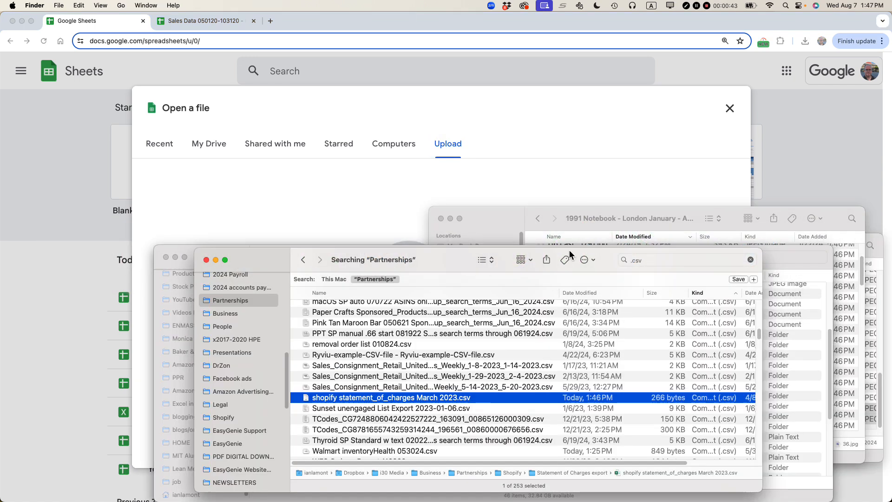
mouse_move(307, 399)
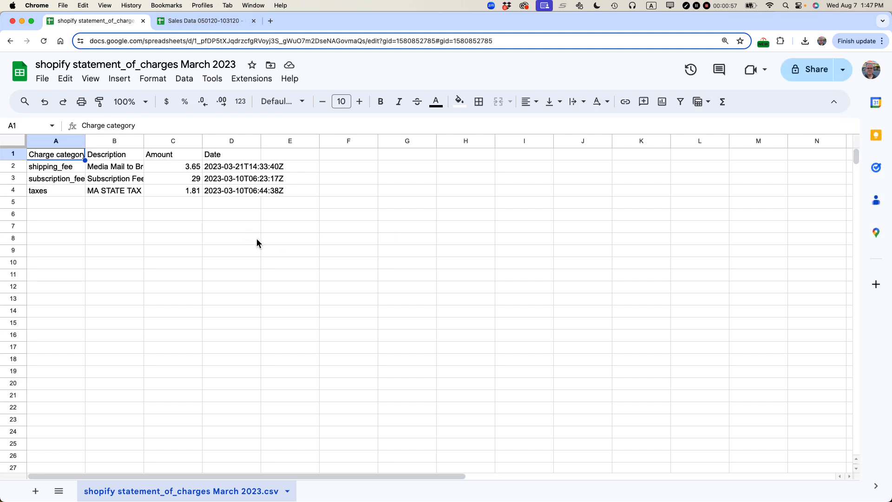
mouse_move(112, 140)
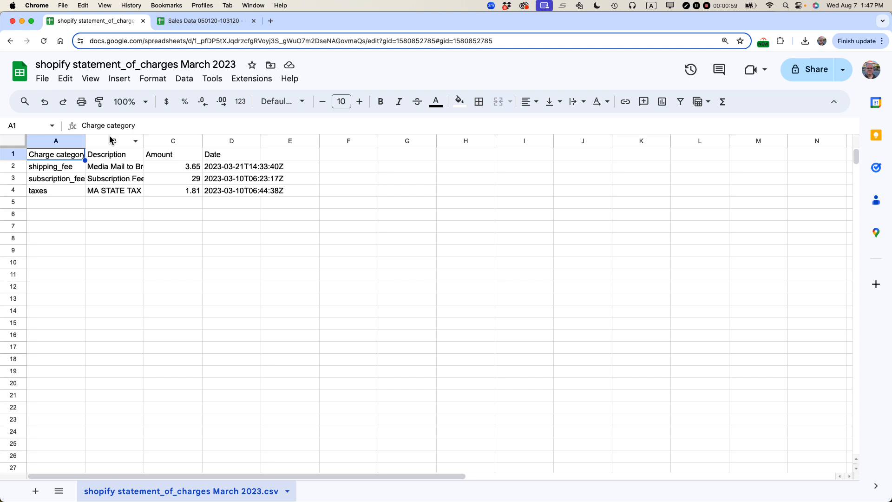
Widen the Charge category and Description columns to fit their text.
left_click_drag(85, 141, 122, 141)
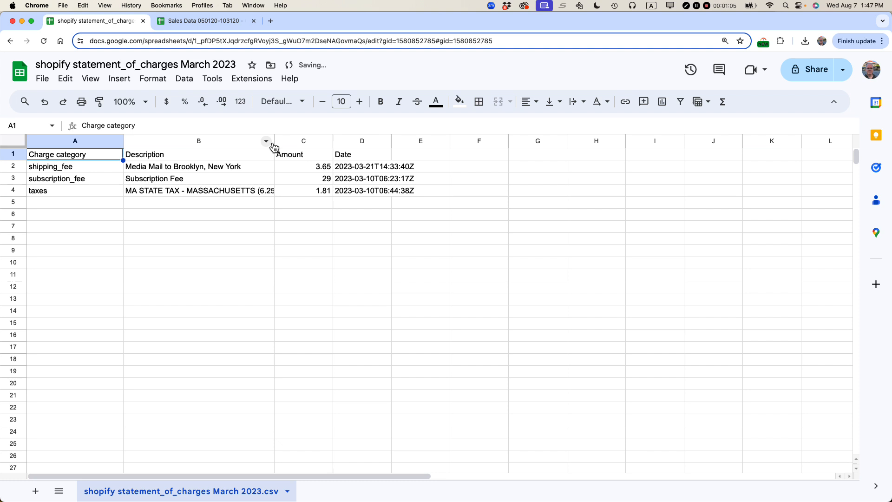
left_click(303, 141)
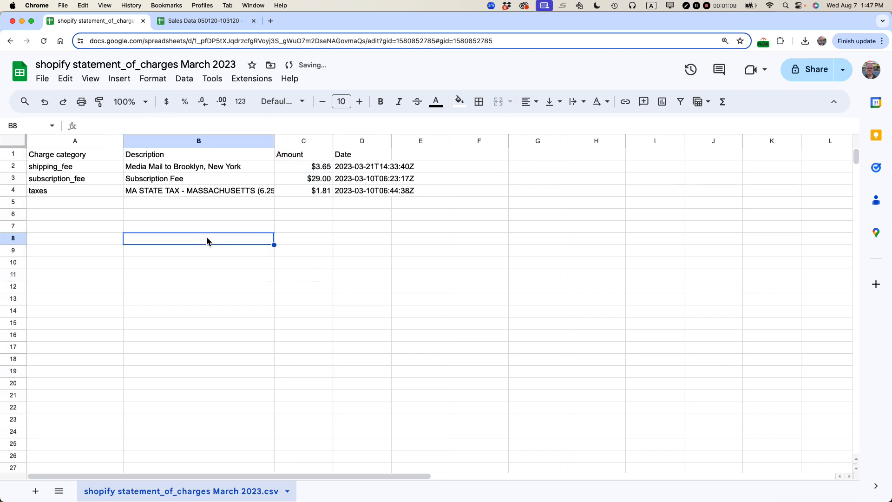
mouse_move(15, 155)
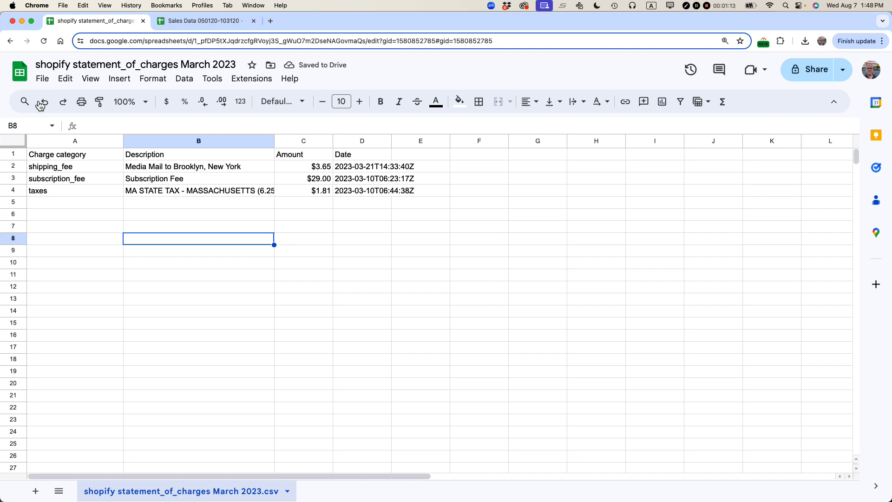
Download the charges sheet as a PDF and save it to Downloads.
left_click(42, 78)
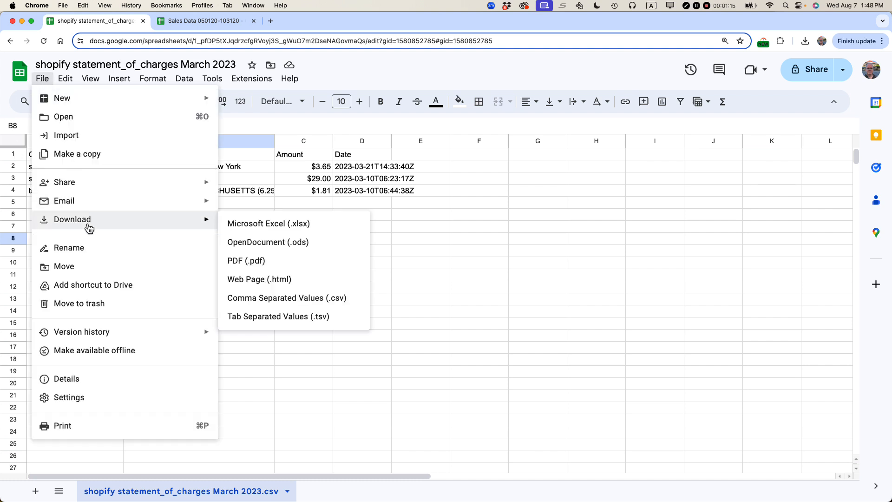
mouse_move(251, 267)
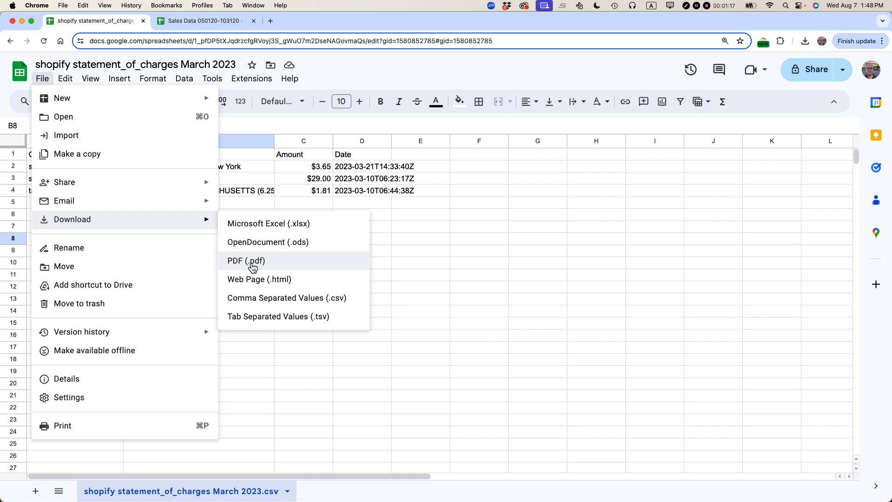
left_click(243, 261)
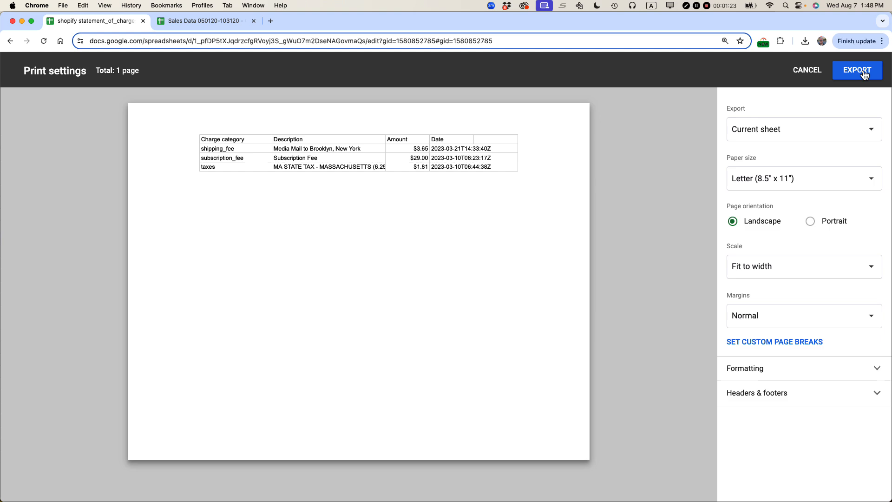
left_click(858, 71)
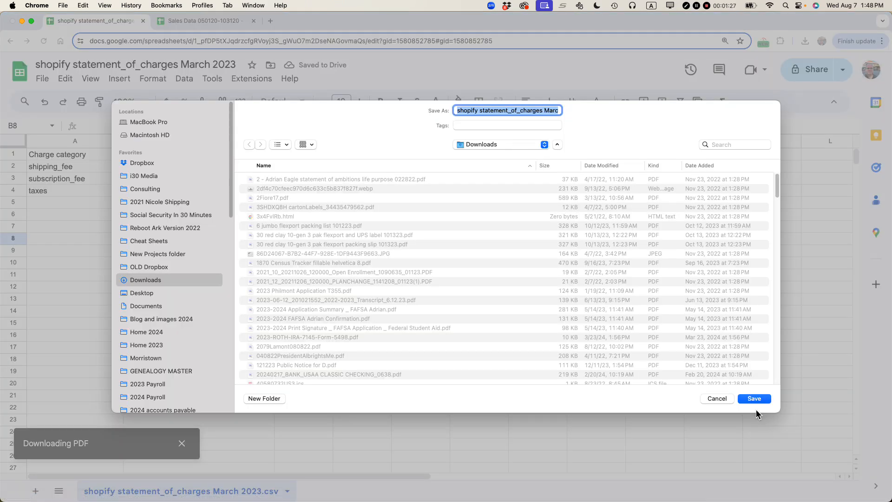
left_click(755, 399)
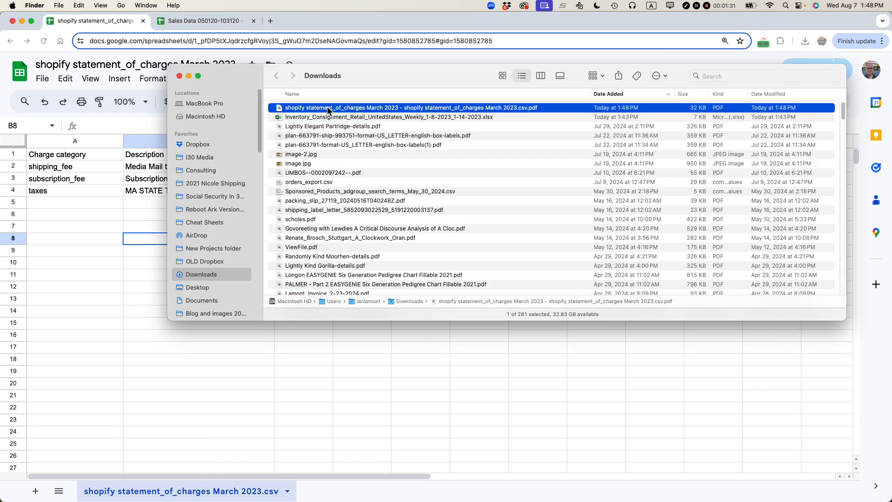
Open the downloaded charges PDF from Downloads in Preview.
double_click(381, 108)
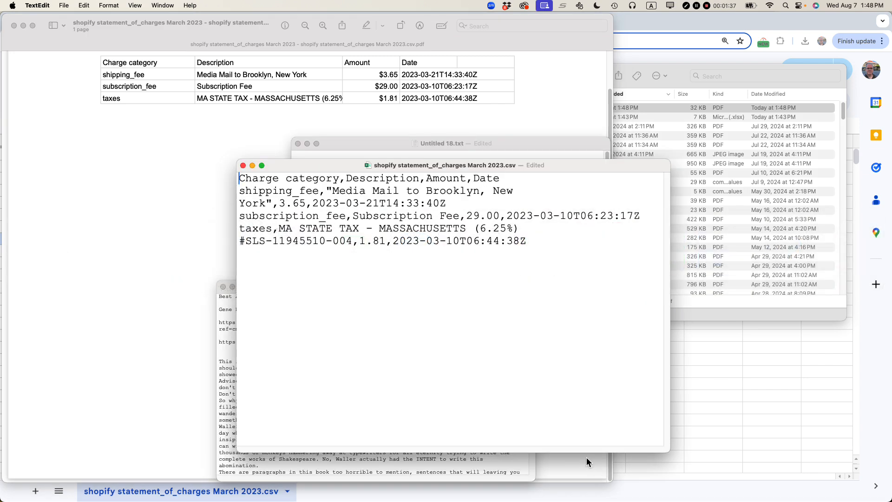
mouse_move(570, 428)
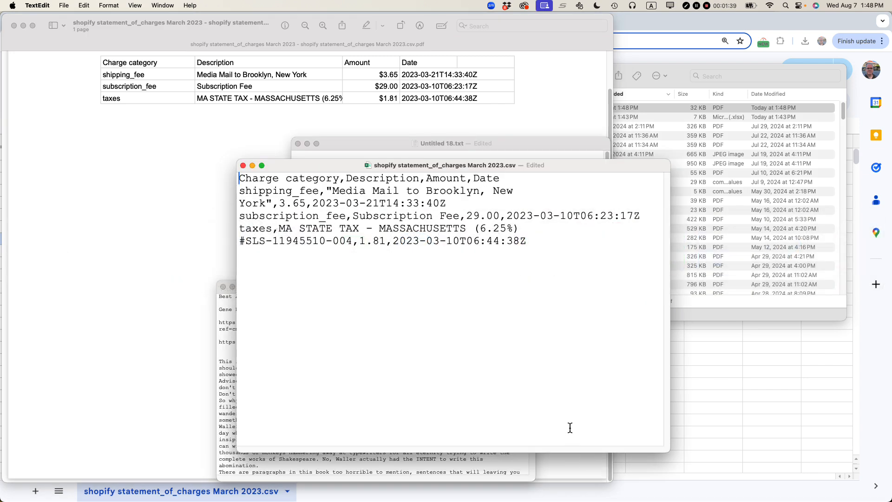
mouse_move(537, 355)
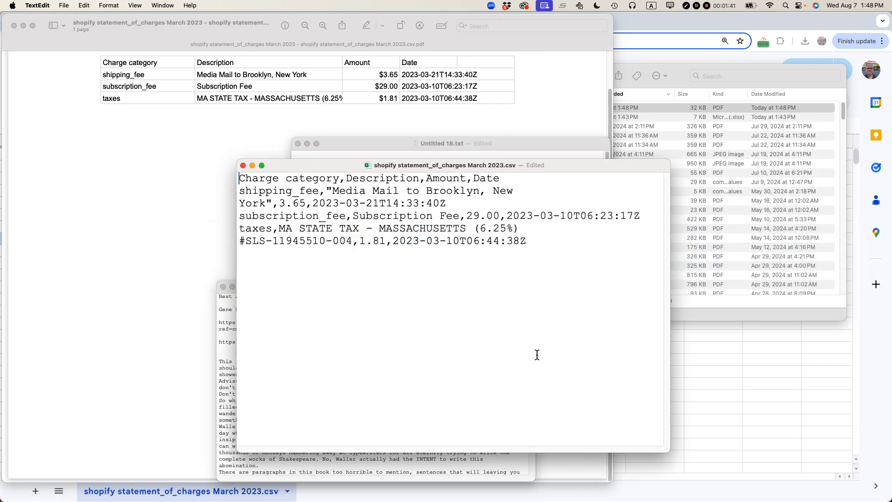
mouse_move(714, 20)
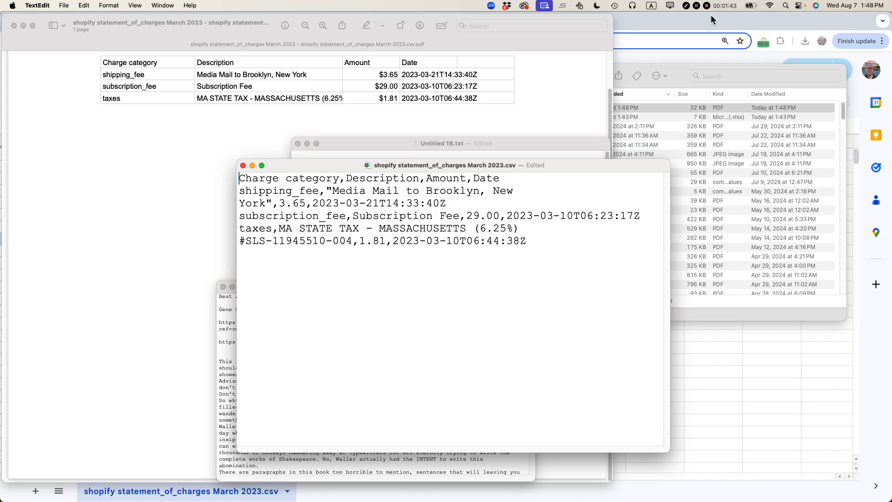